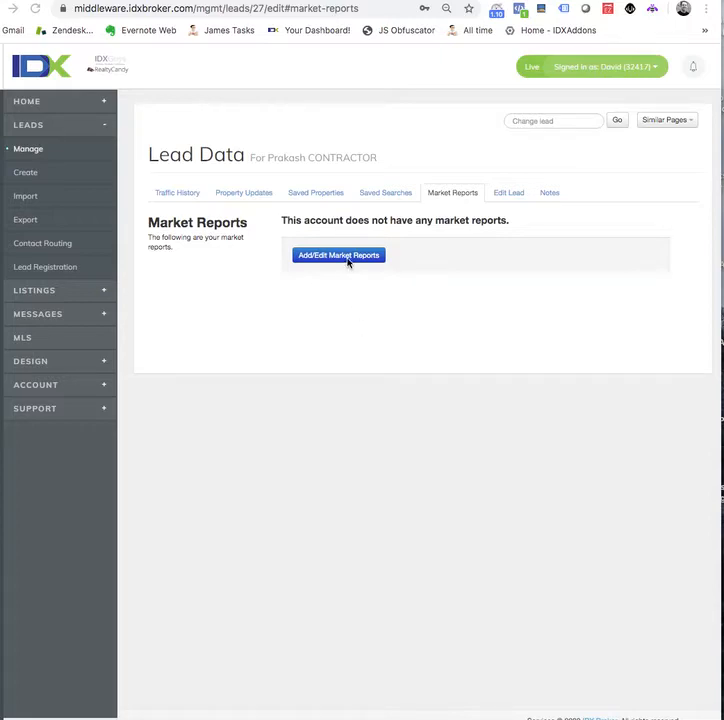
{"action": "left_click", "coordinate": [338, 255]}
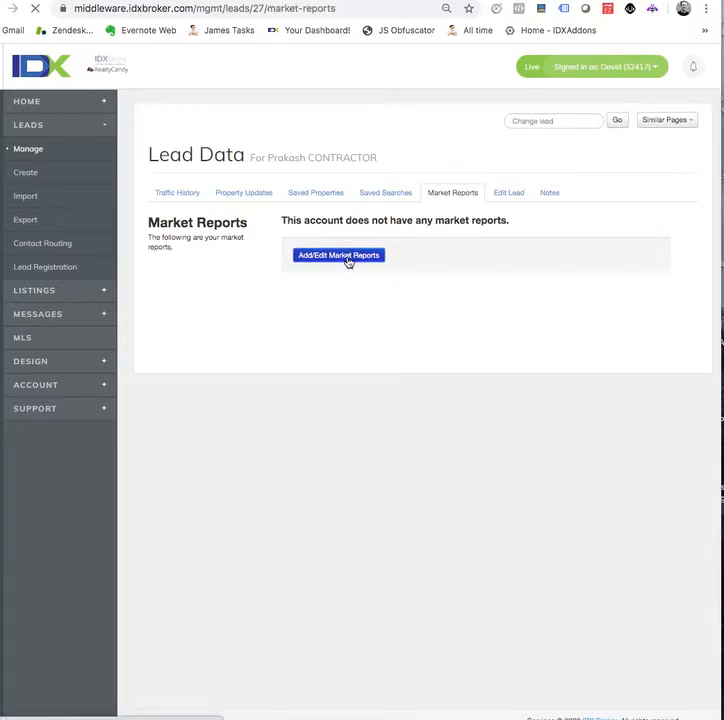
{"action": "left_click", "coordinate": [338, 255]}
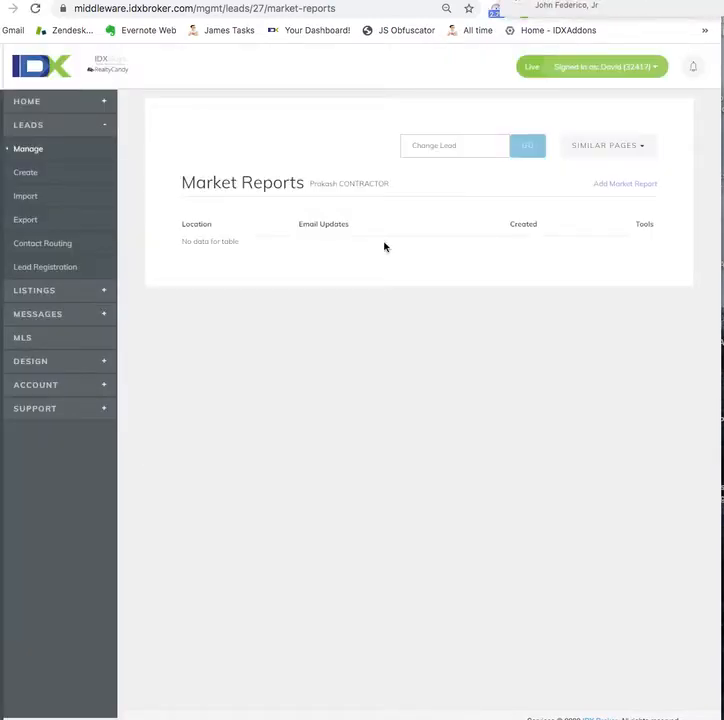
Step: Create and save a market report for Castle Rock, Colorado (Pikes Peak MLS)
{"action": "left_click", "coordinate": [625, 183]}
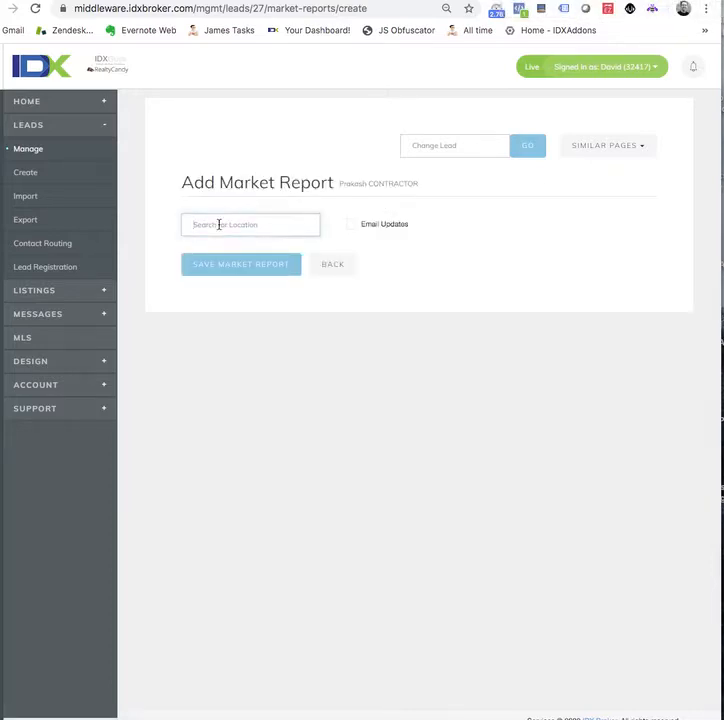
{"action": "type", "text": "cast"}
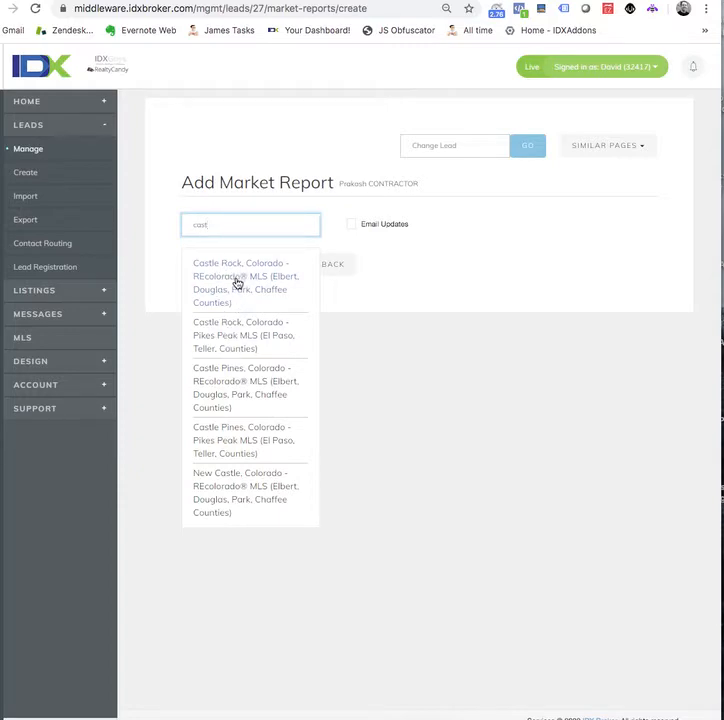
{"action": "mouse_move", "coordinate": [237, 335]}
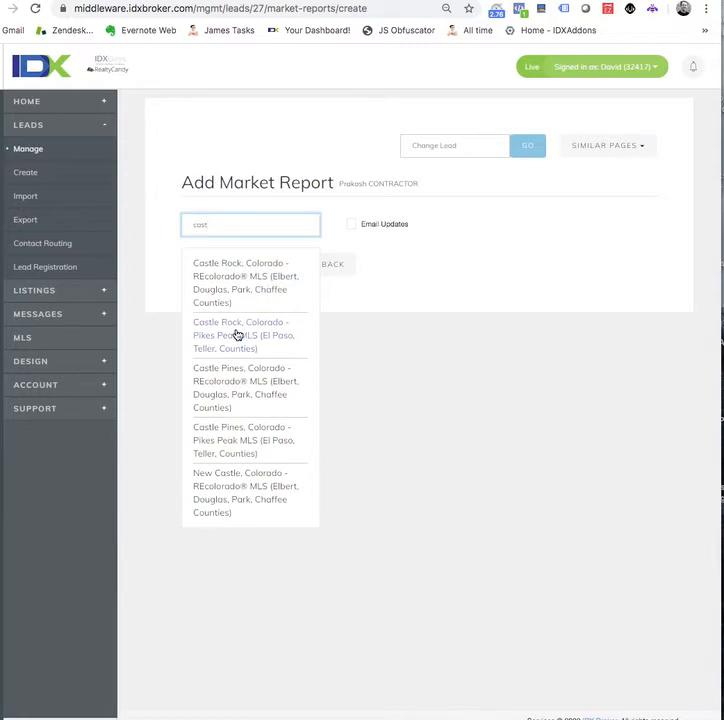
{"action": "left_click", "coordinate": [243, 335]}
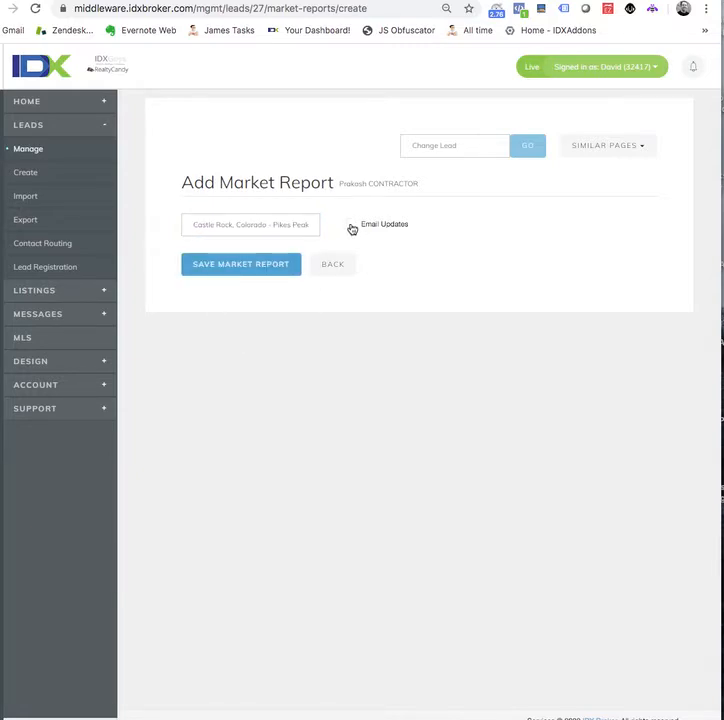
{"action": "left_click", "coordinate": [240, 263]}
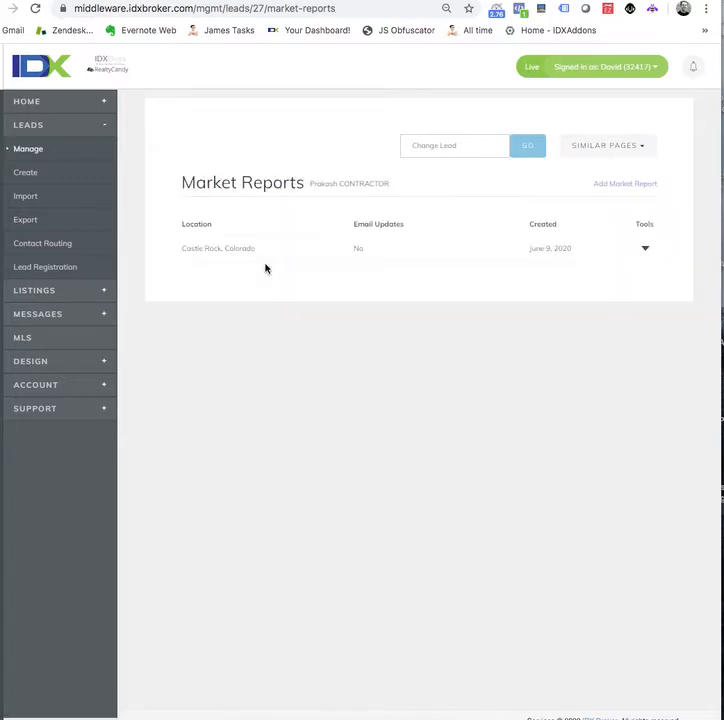
Step: View the Castle Rock report on the public website from its Tools menu
{"action": "left_click", "coordinate": [645, 248]}
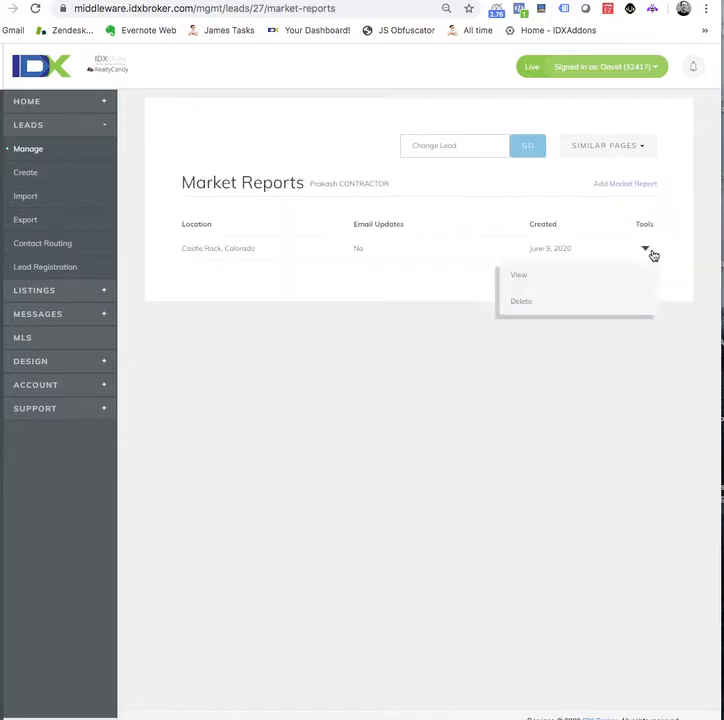
{"action": "left_click", "coordinate": [518, 274]}
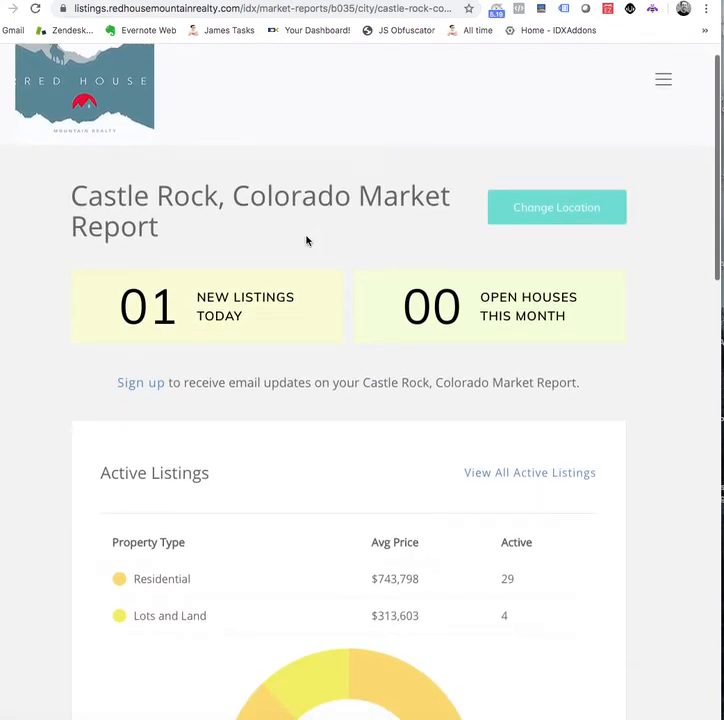
{"action": "left_click", "coordinate": [250, 8]}
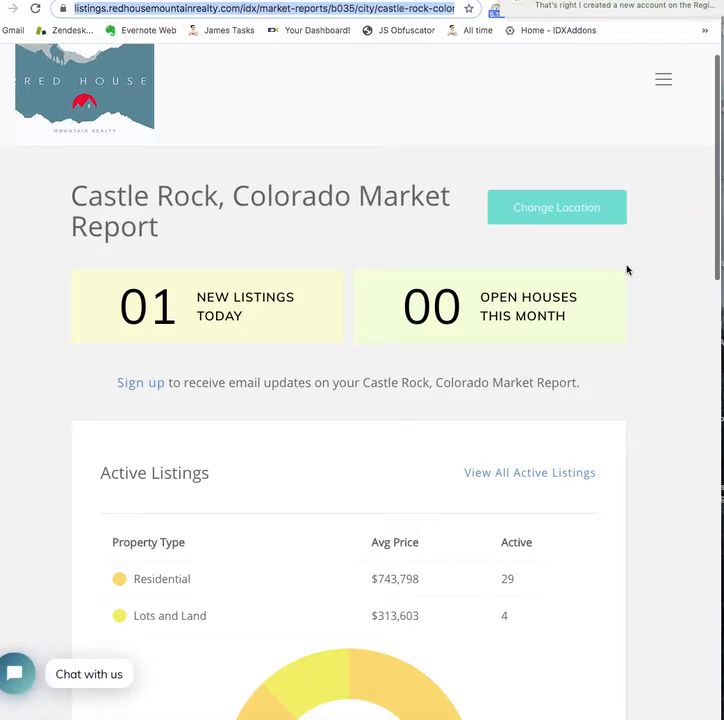
{"action": "scroll", "scroll_direction": "down", "scroll_amount": 3}
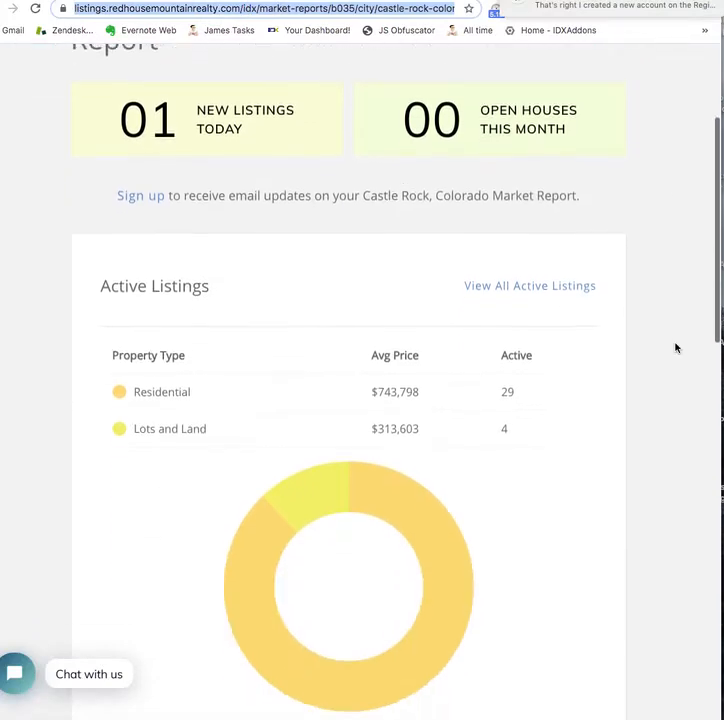
{"action": "scroll", "scroll_direction": "down", "scroll_amount": 3}
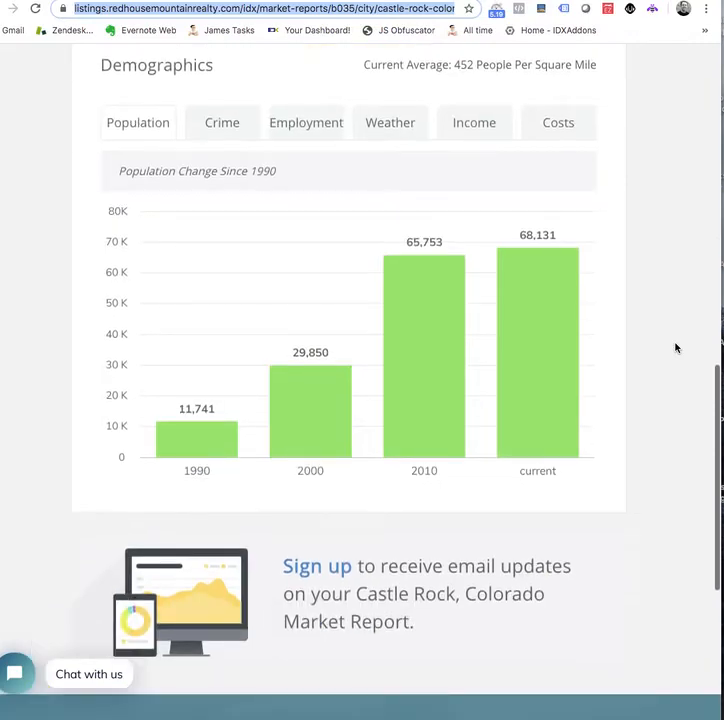
{"action": "mouse_move", "coordinate": [457, 133]}
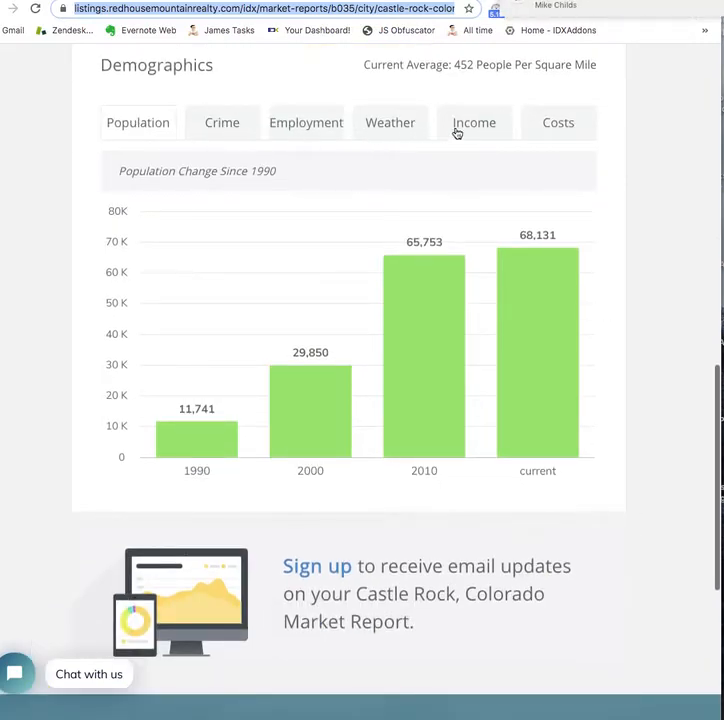
{"action": "scroll", "scroll_direction": "down", "scroll_amount": 3}
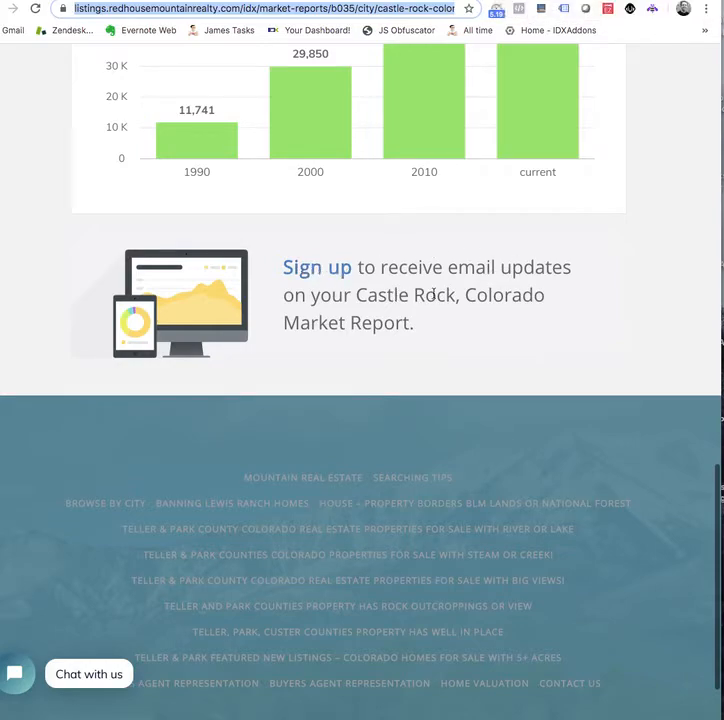
{"action": "scroll", "scroll_direction": "up", "scroll_amount": 3}
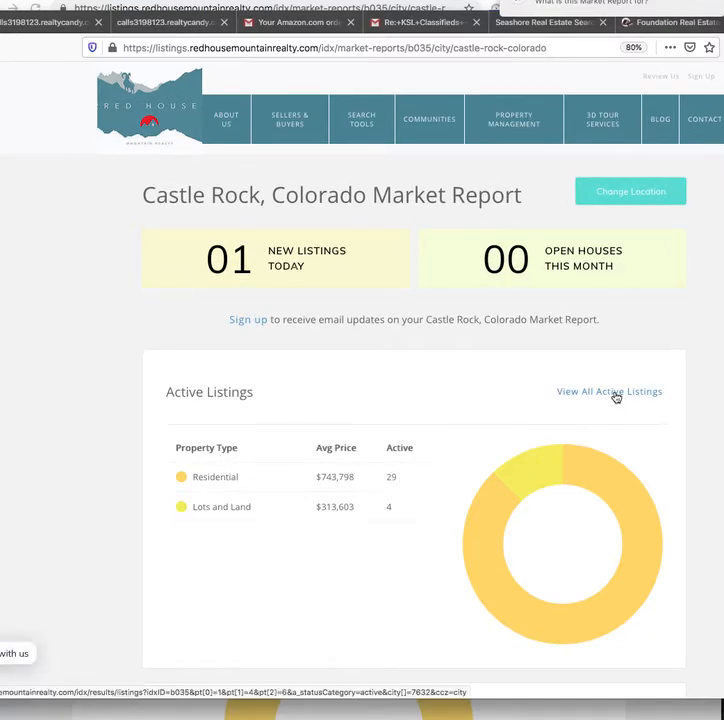
Step: Scroll down to the Castle Rock Demographics population chart
{"action": "scroll", "scroll_direction": "down", "scroll_amount": 3}
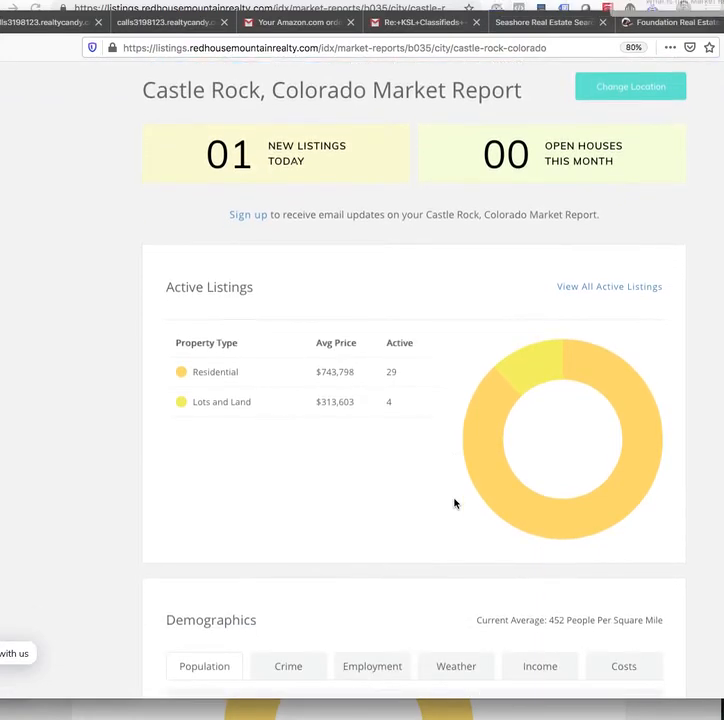
{"action": "scroll", "scroll_direction": "down", "scroll_amount": 3}
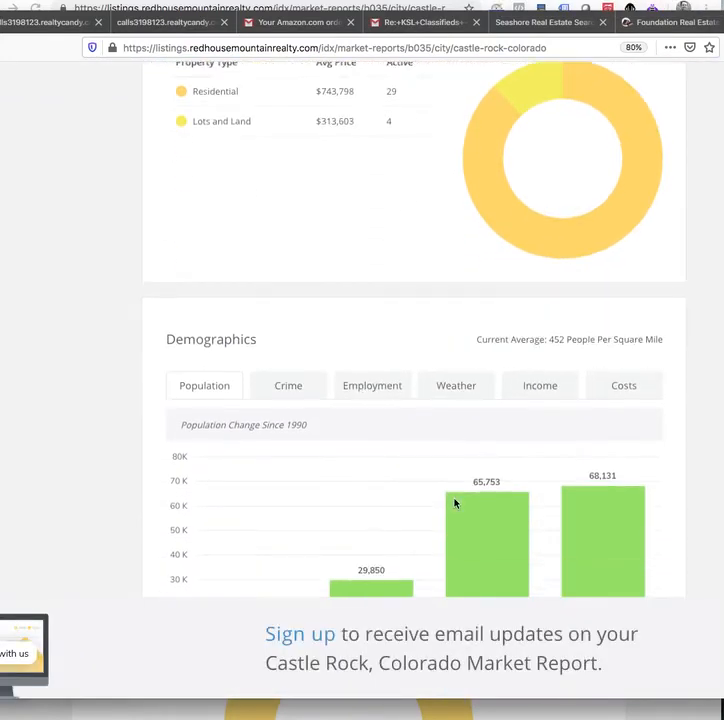
{"action": "scroll", "scroll_direction": "down", "scroll_amount": 3}
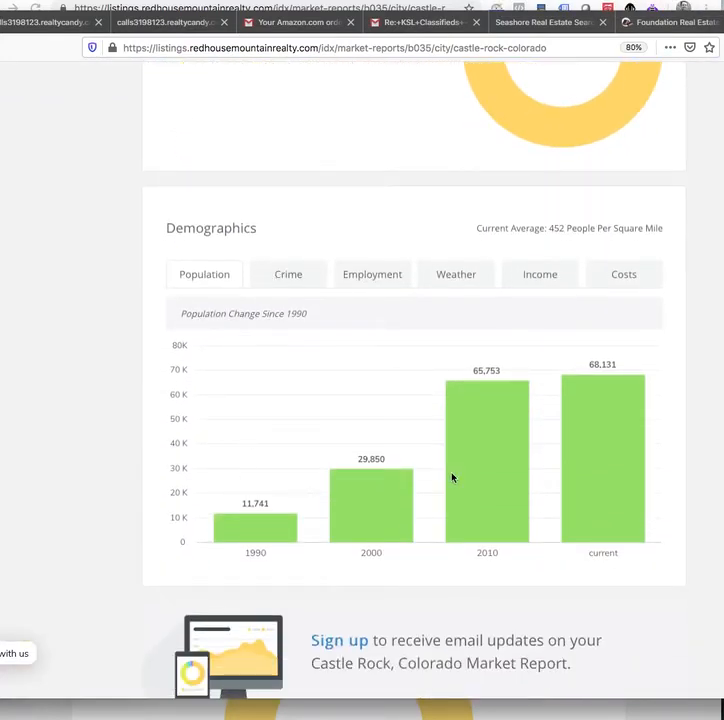
Step: View the Crime, Employment, Income and Costs demographics charts for Castle Rock
{"action": "left_click", "coordinate": [288, 274]}
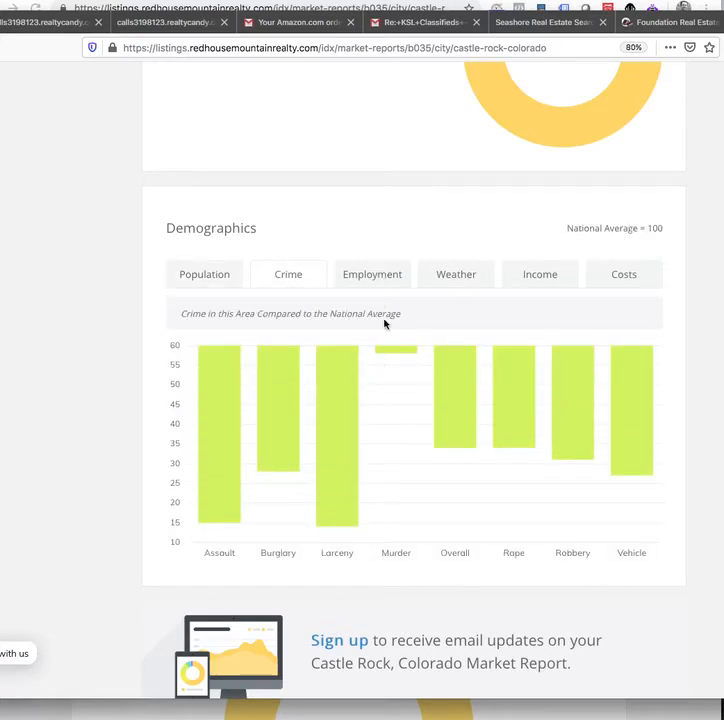
{"action": "left_click", "coordinate": [371, 274]}
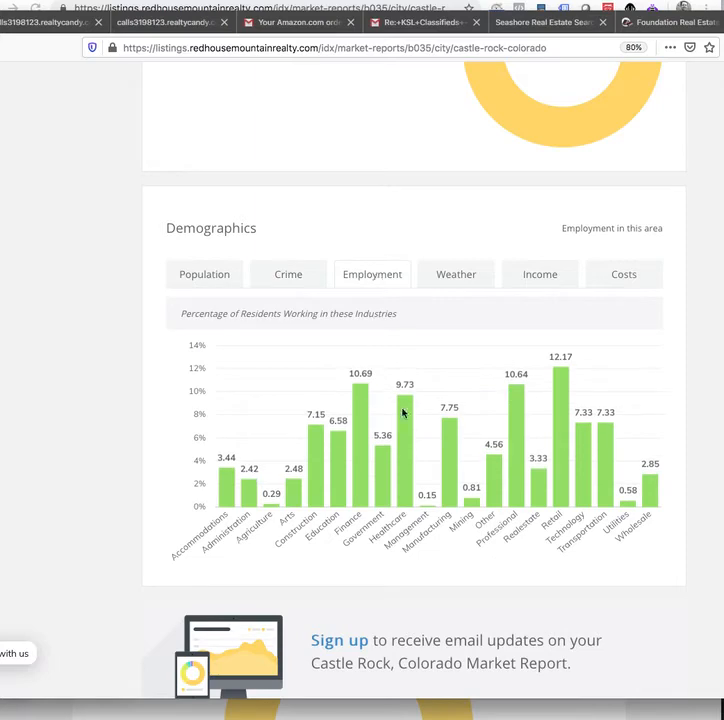
{"action": "left_click", "coordinate": [455, 274]}
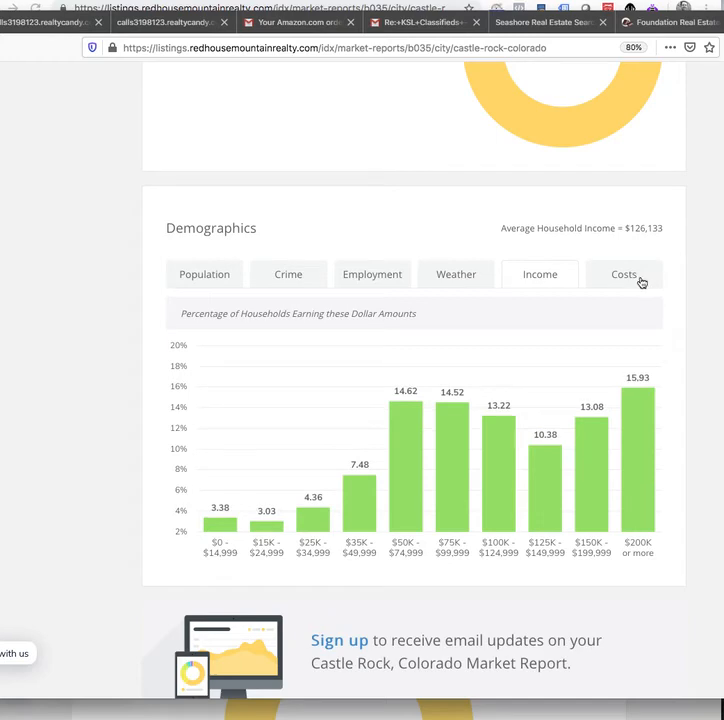
{"action": "left_click", "coordinate": [623, 274]}
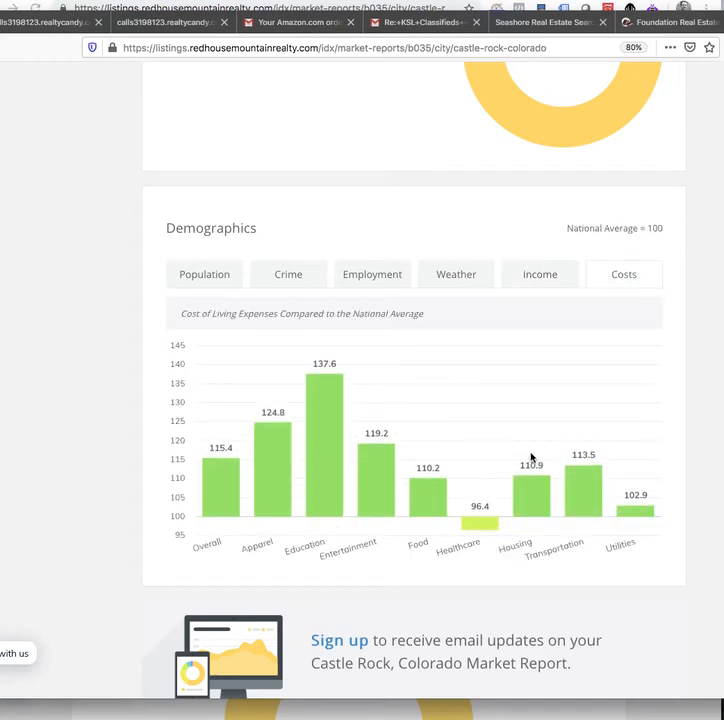
{"action": "scroll", "scroll_direction": "down", "scroll_amount": 3}
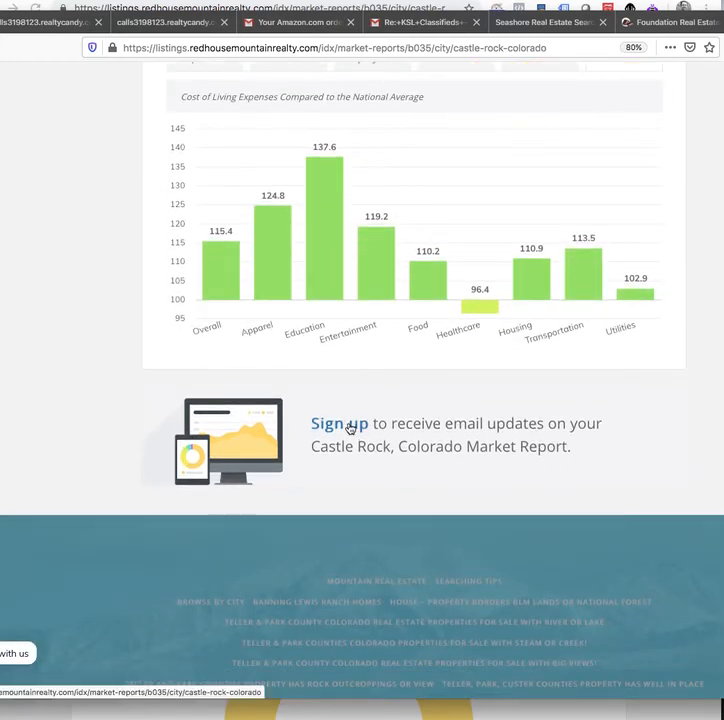
{"action": "left_click", "coordinate": [339, 423]}
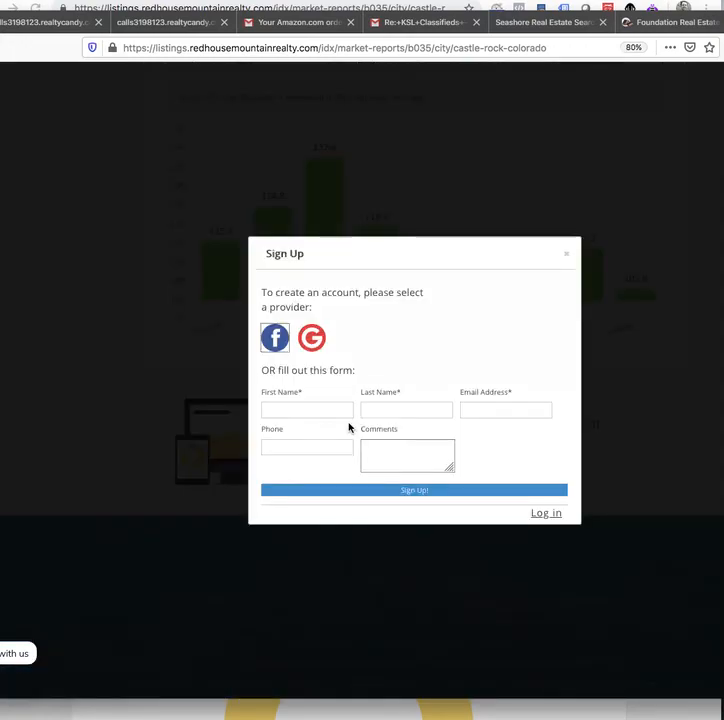
{"action": "mouse_move", "coordinate": [535, 481]}
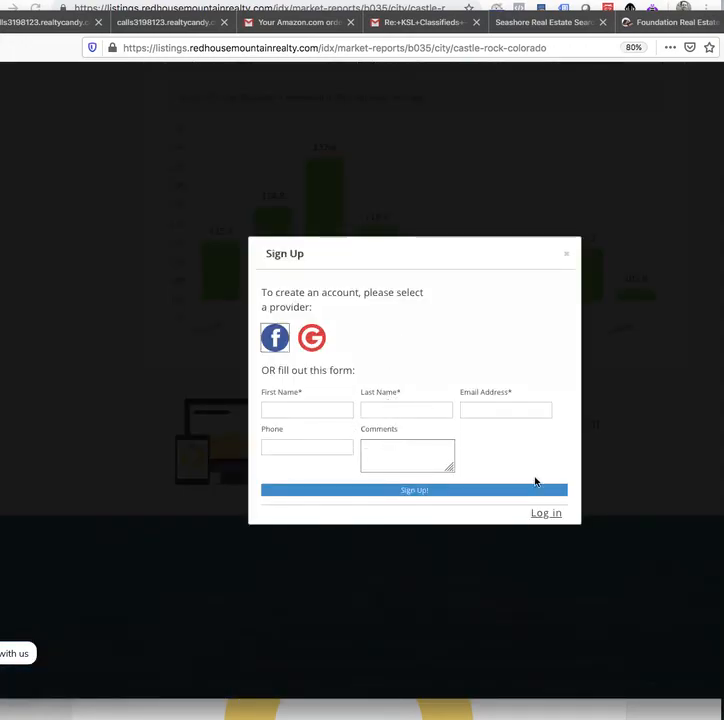
{"action": "left_click", "coordinate": [566, 252]}
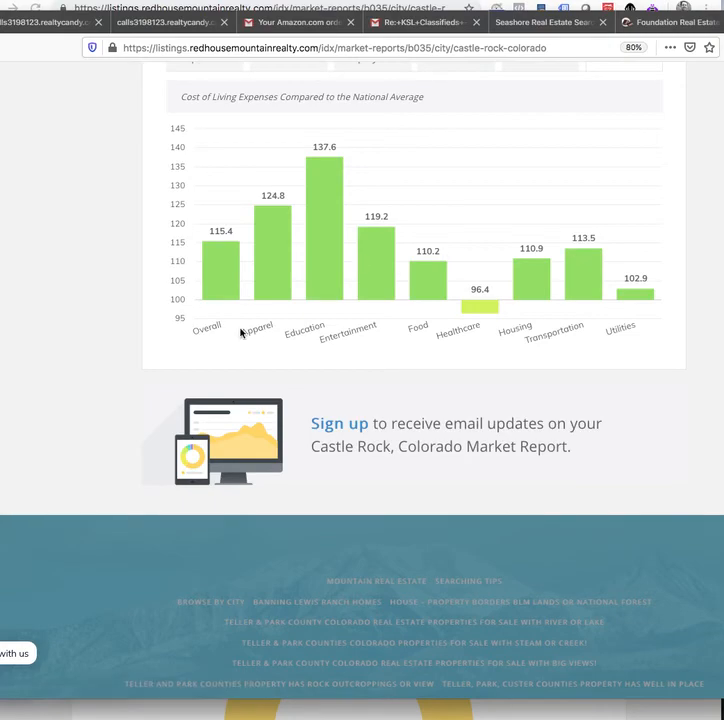
{"action": "scroll", "scroll_direction": "up", "scroll_amount": 3}
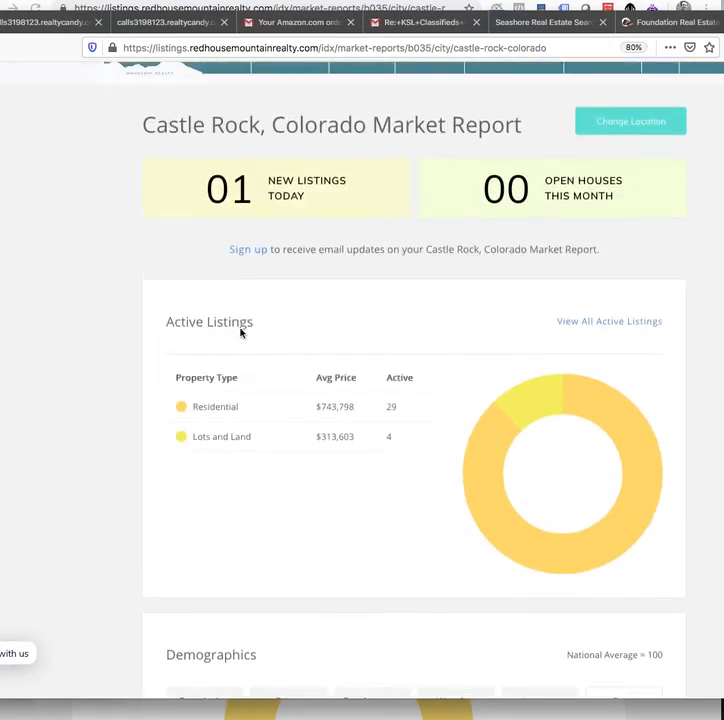
{"action": "scroll", "scroll_direction": "up", "scroll_amount": 3}
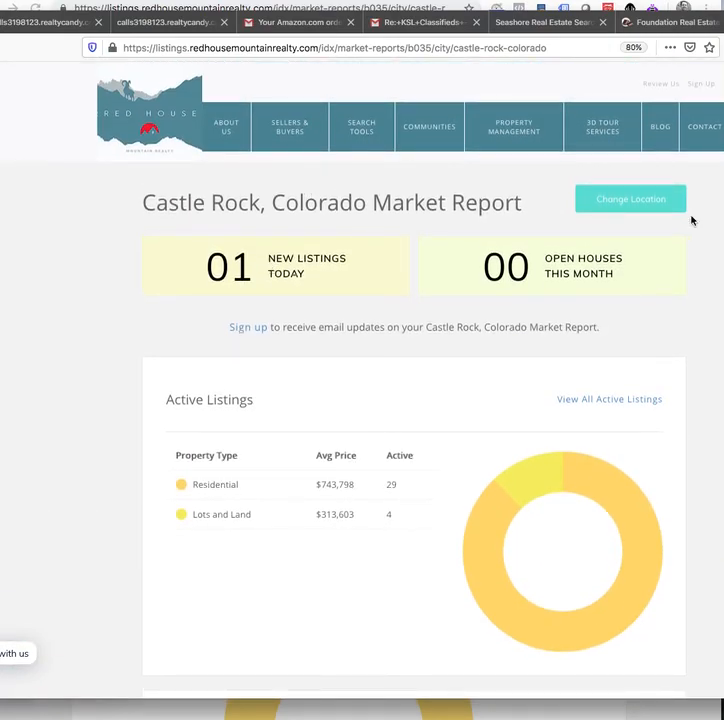
Step: Change the report location to Denver, Colorado and scroll through the new report
{"action": "left_click", "coordinate": [630, 198]}
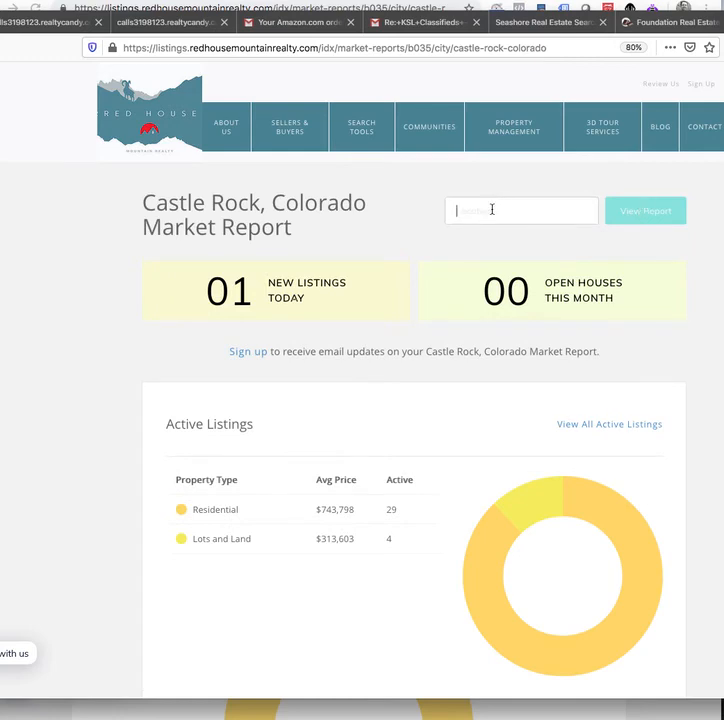
{"action": "type", "text": "denver"}
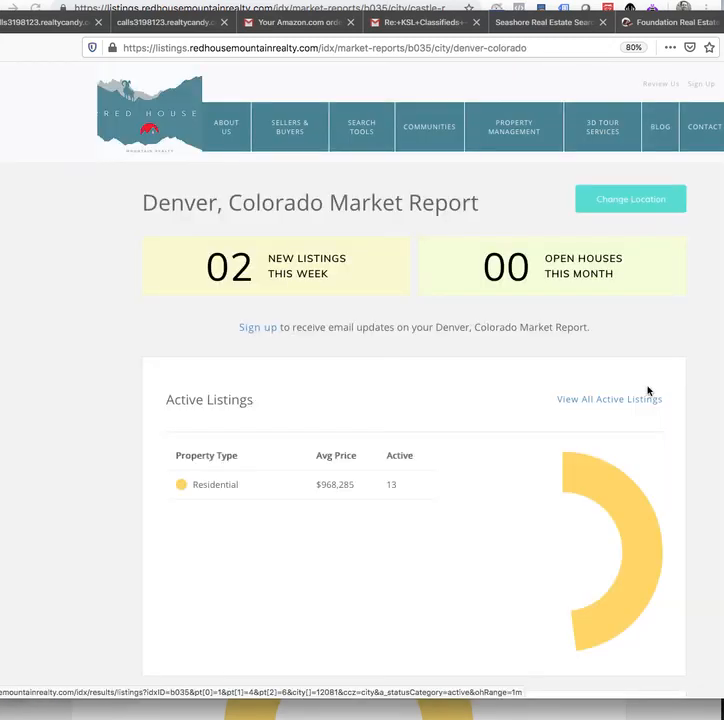
{"action": "scroll", "scroll_direction": "down", "scroll_amount": 3}
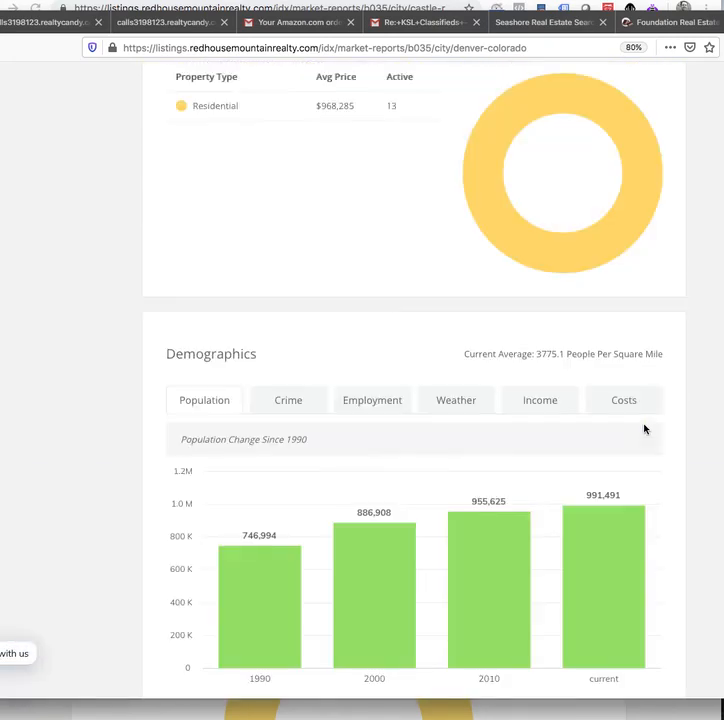
{"action": "scroll", "scroll_direction": "up", "scroll_amount": 3}
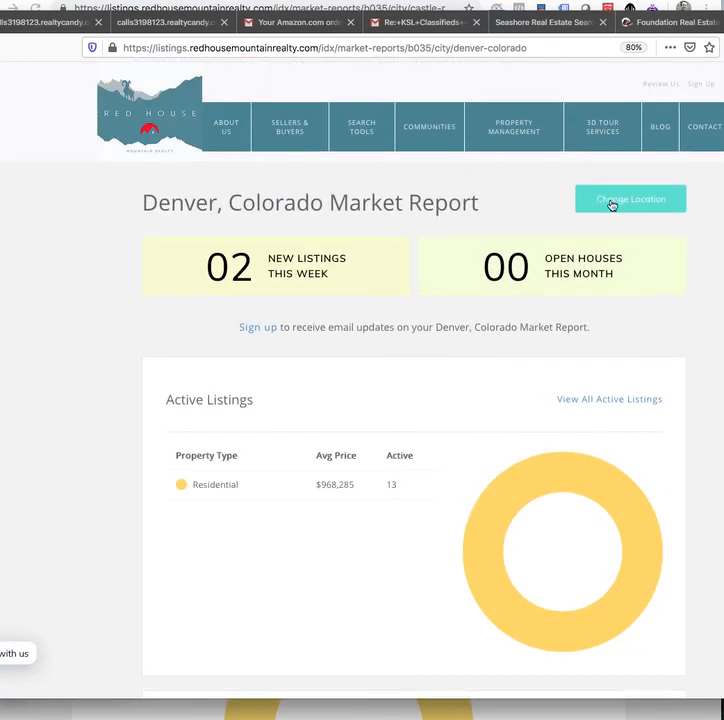